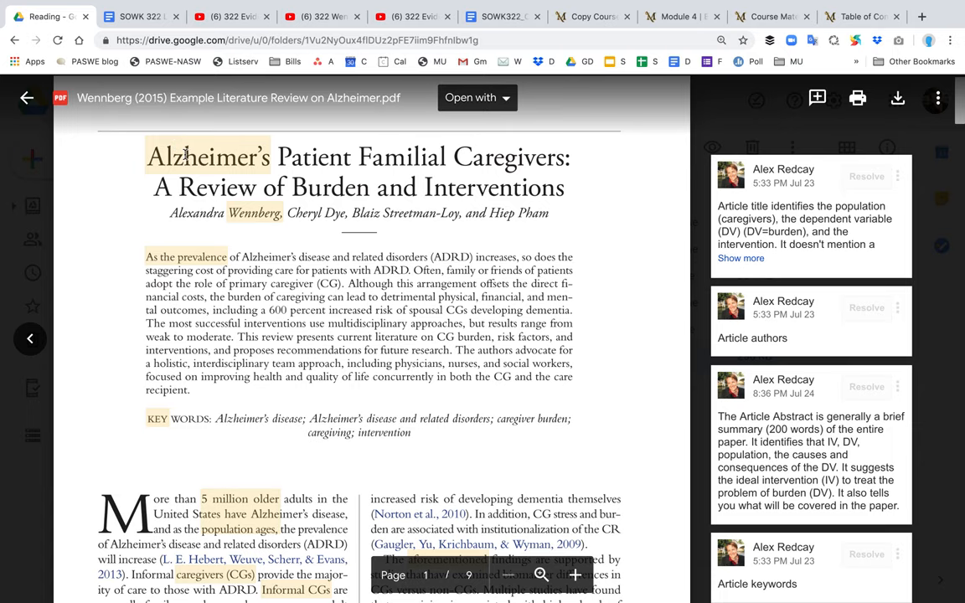
Step: Expand the first comment explaining how the article title identifies population, DV and intervention
click(741, 258)
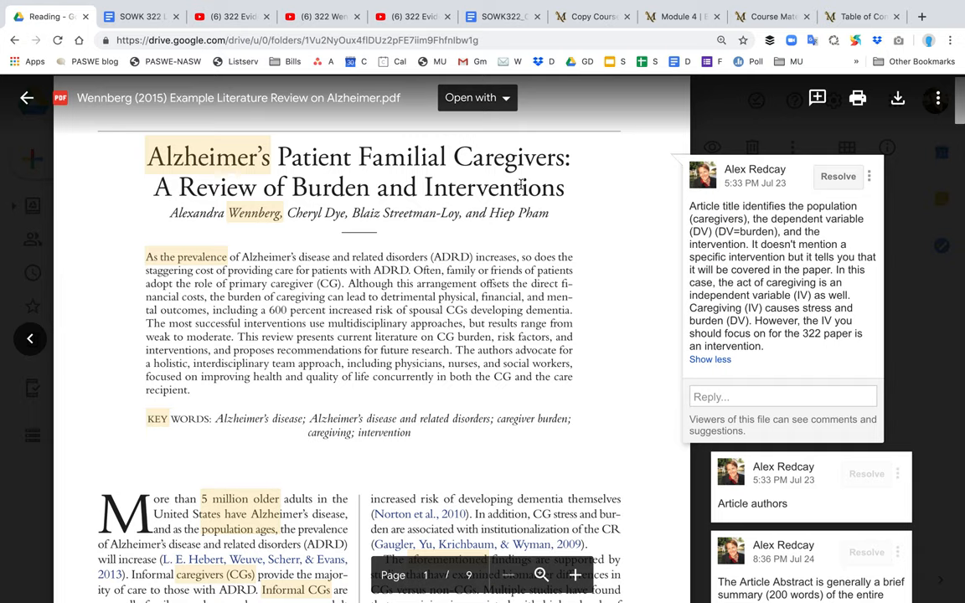
mouse_move(717, 216)
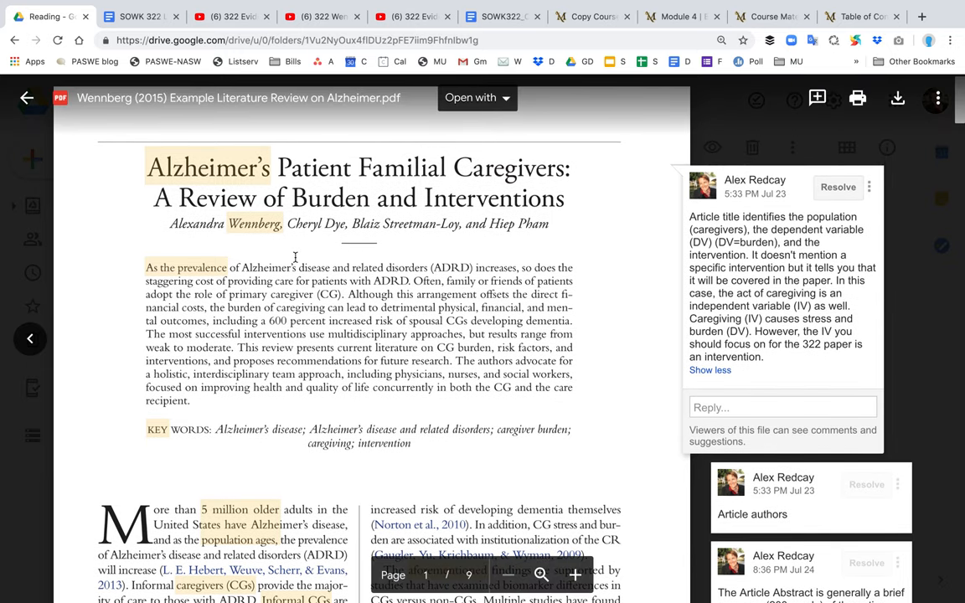
Step: Scroll from page 1 down to the Future Directions and Conclusions heading on page 5
scroll(down, 3)
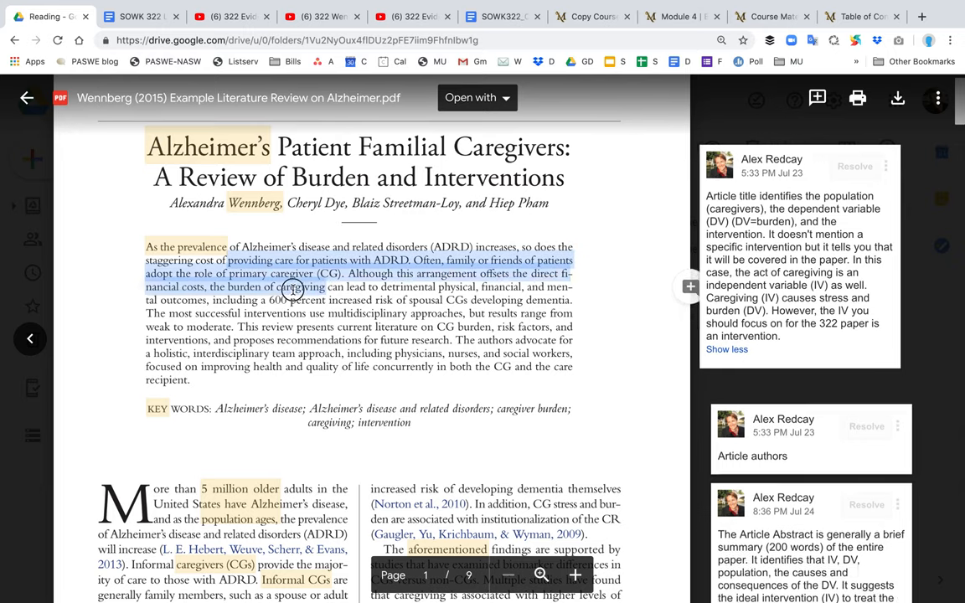
scroll(down, 3)
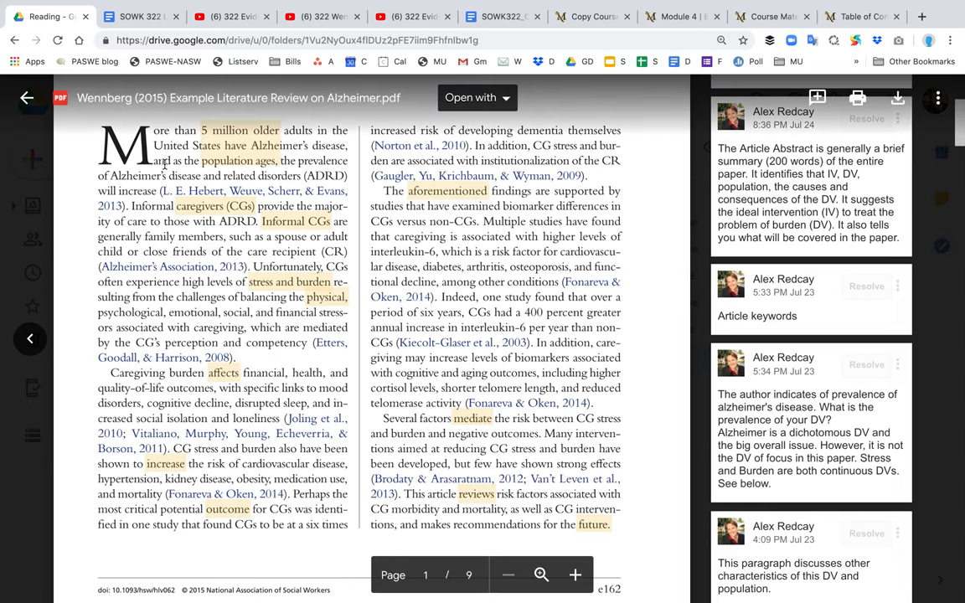
scroll(down, 3)
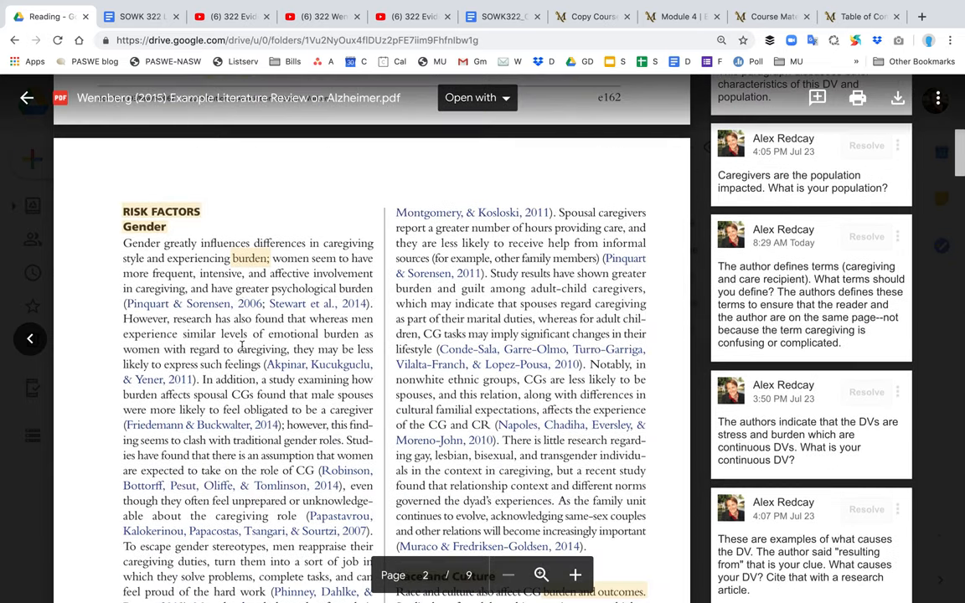
scroll(down, 3)
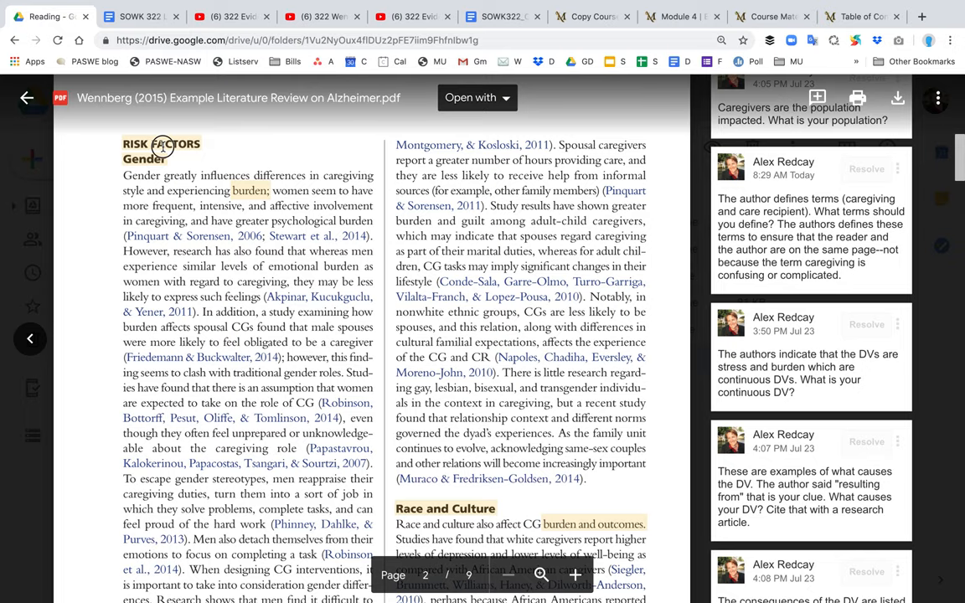
scroll(down, 3)
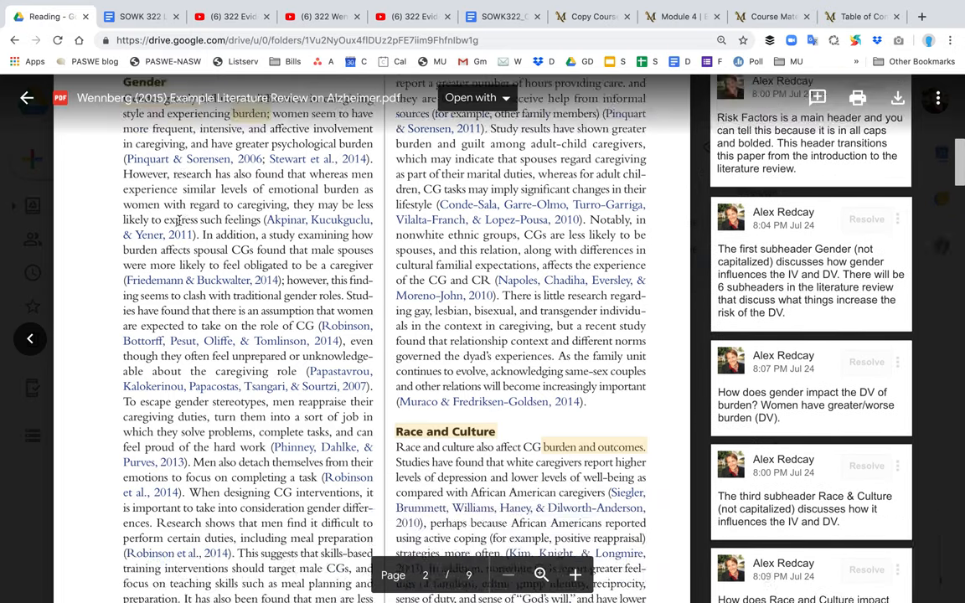
scroll(down, 3)
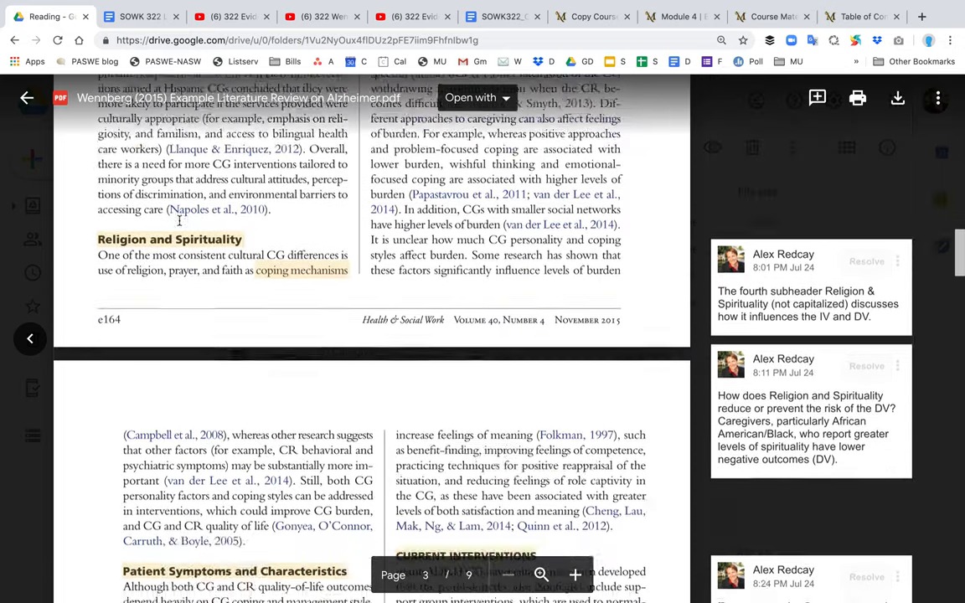
scroll(down, 3)
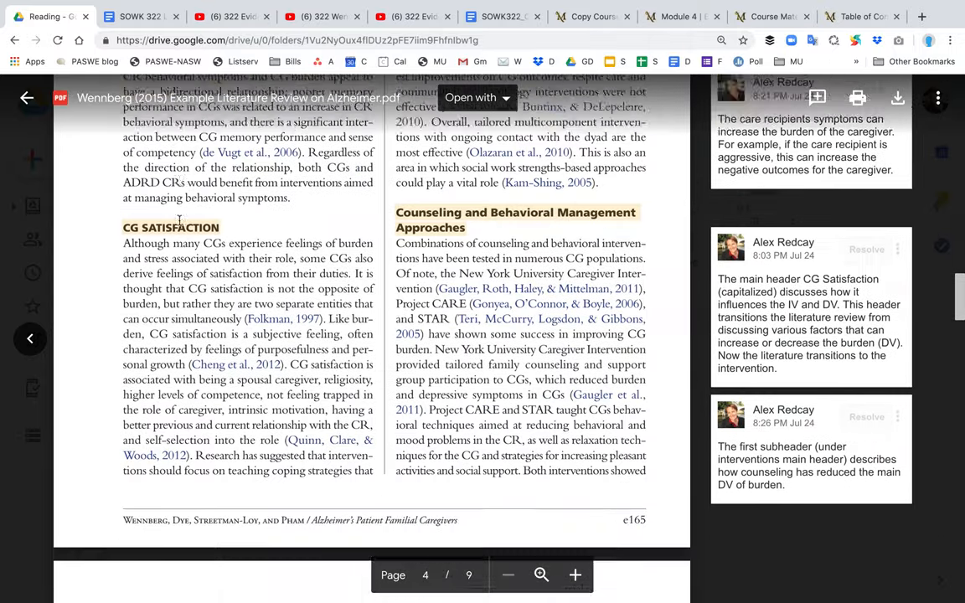
scroll(down, 3)
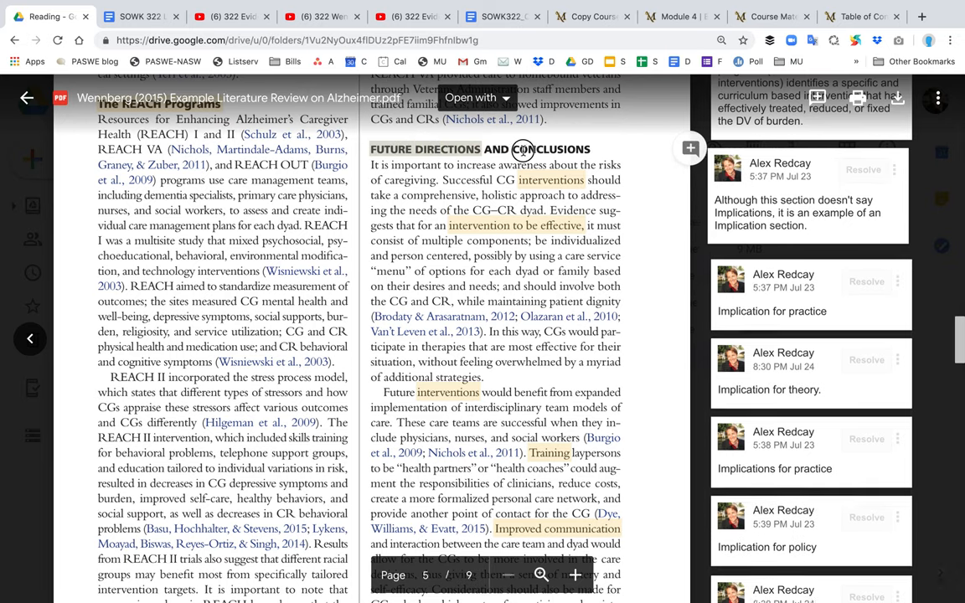
scroll(down, 3)
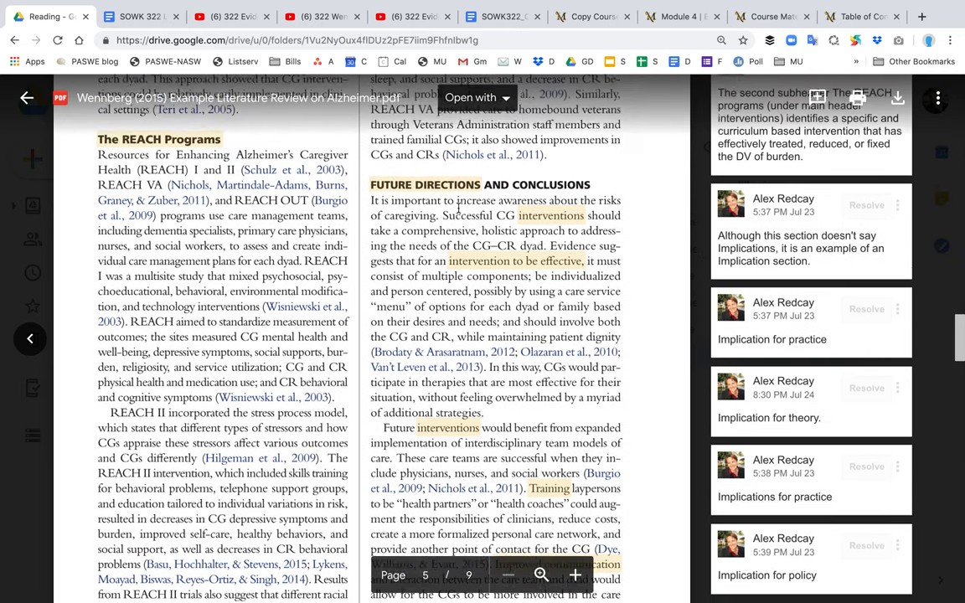
scroll(down, 3)
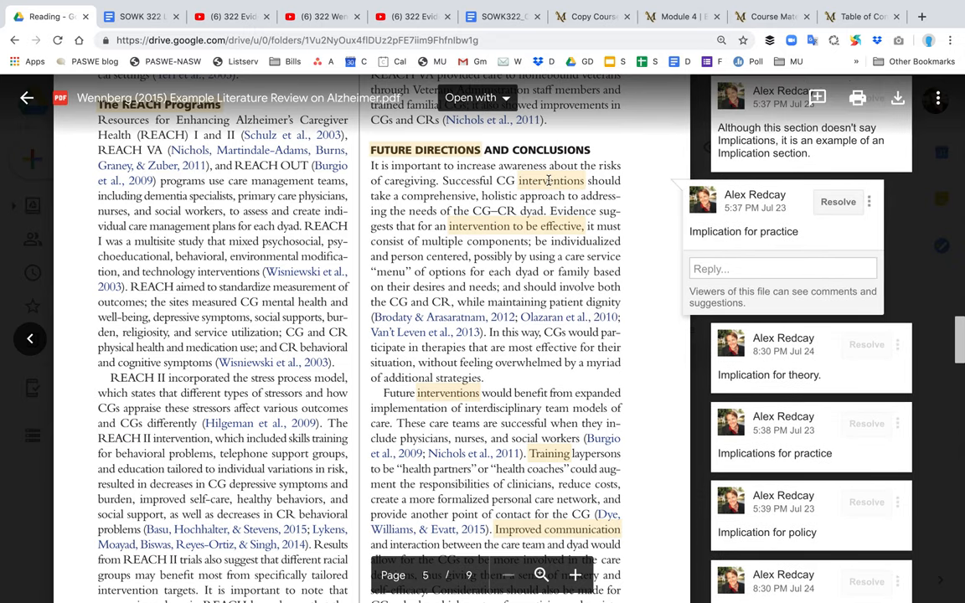
mouse_move(523, 241)
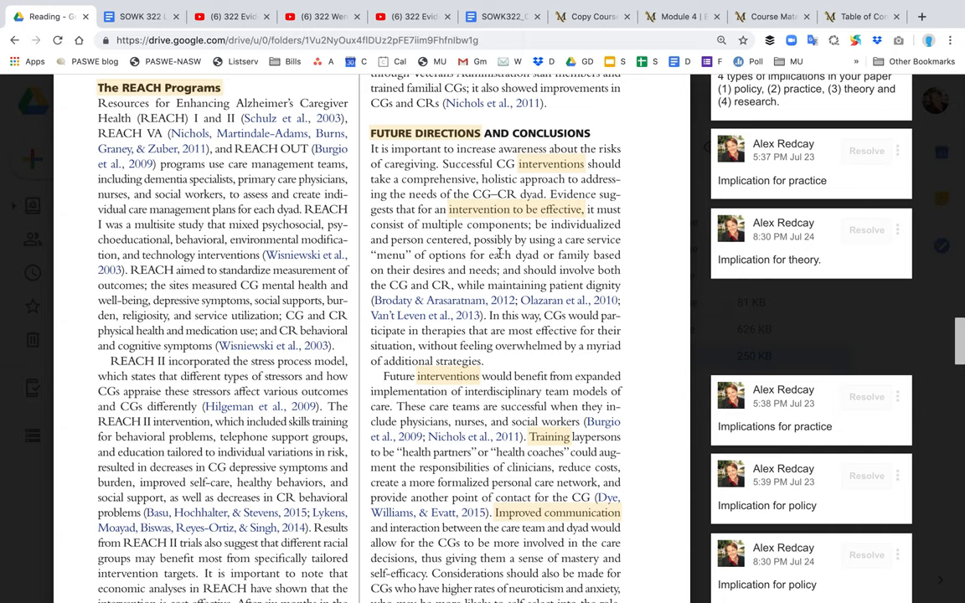
Step: Read the Implication for theory comment, then move down to the Implication for policy note
drag(489, 255, 506, 270)
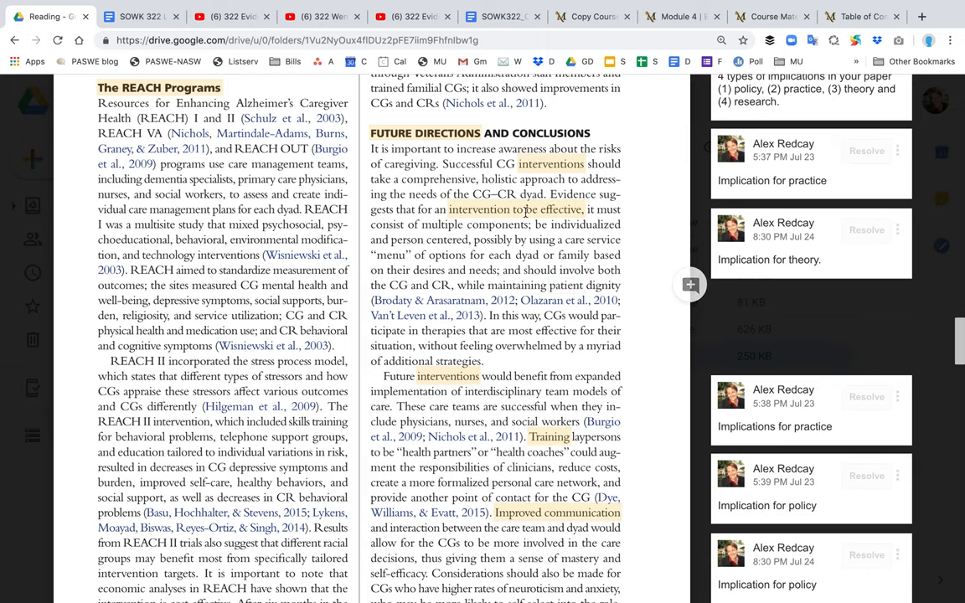
click(767, 243)
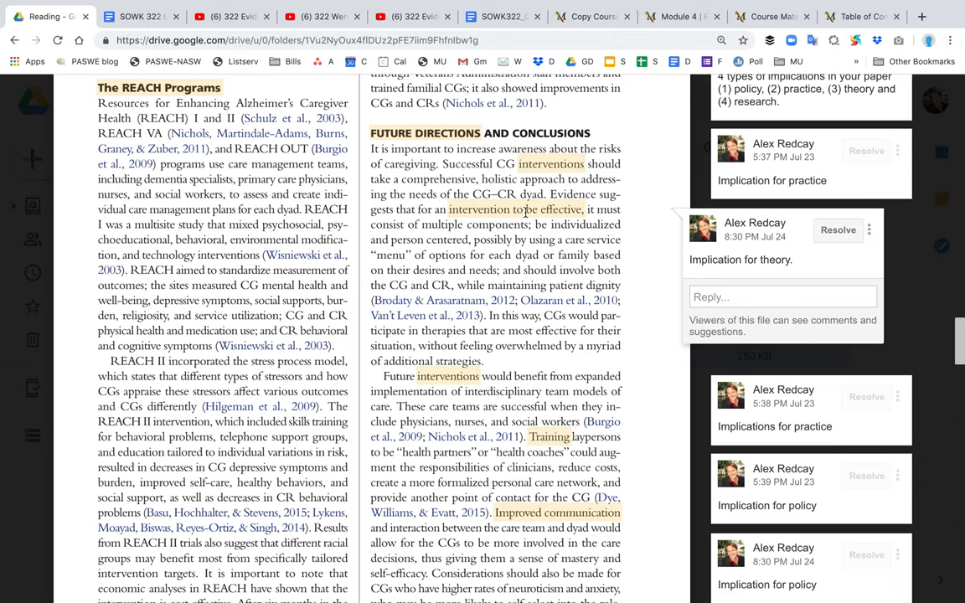
scroll(down, 3)
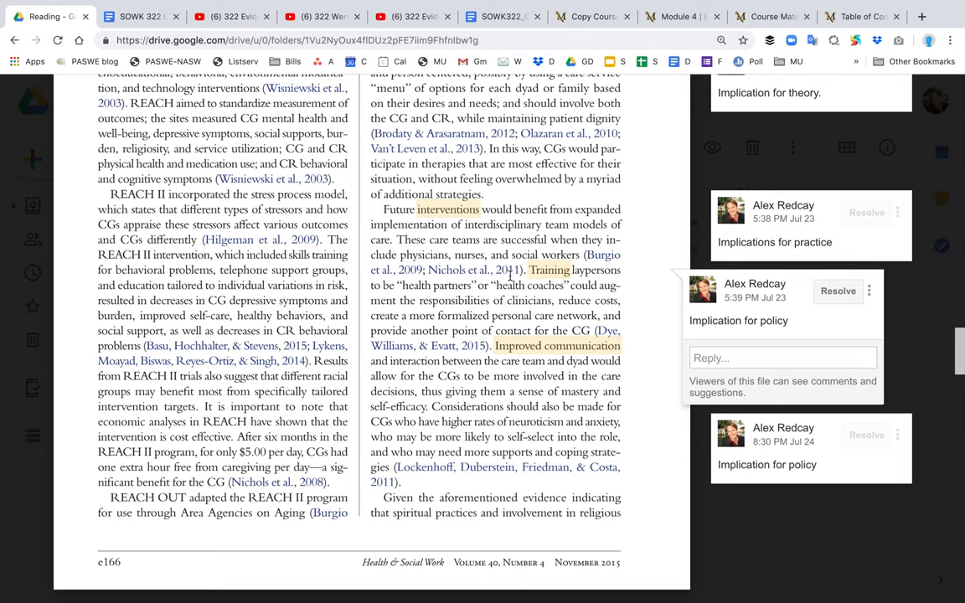
Step: Scroll to page 6 showing the Implication for research, research and theory, and practice comments
scroll(down, 3)
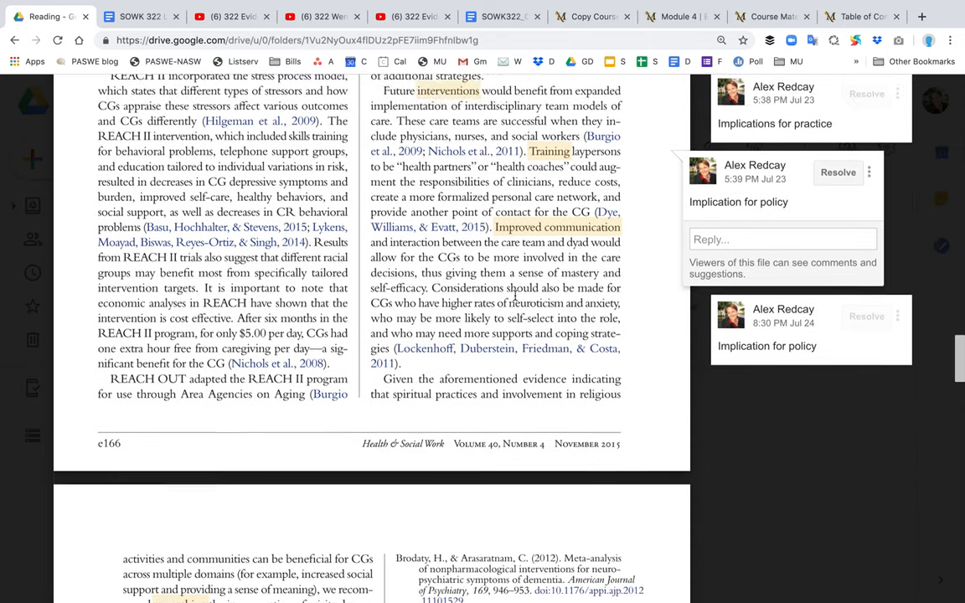
scroll(down, 3)
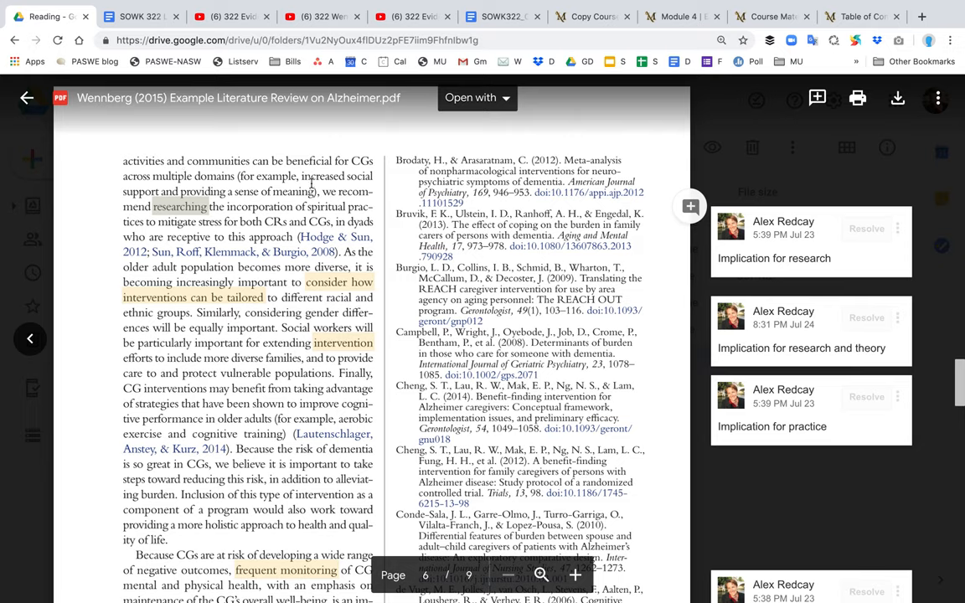
mouse_move(179, 201)
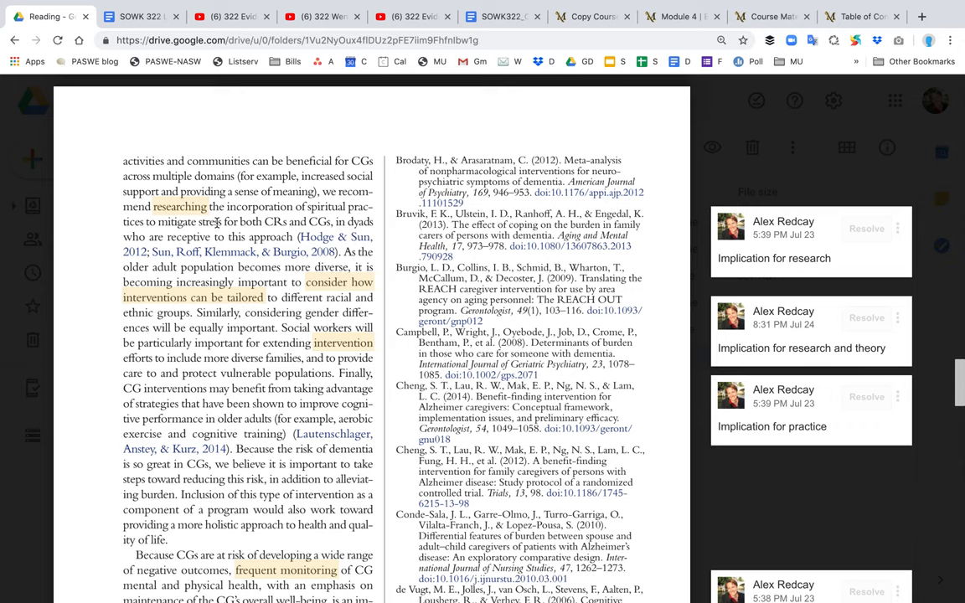
scroll(down, 3)
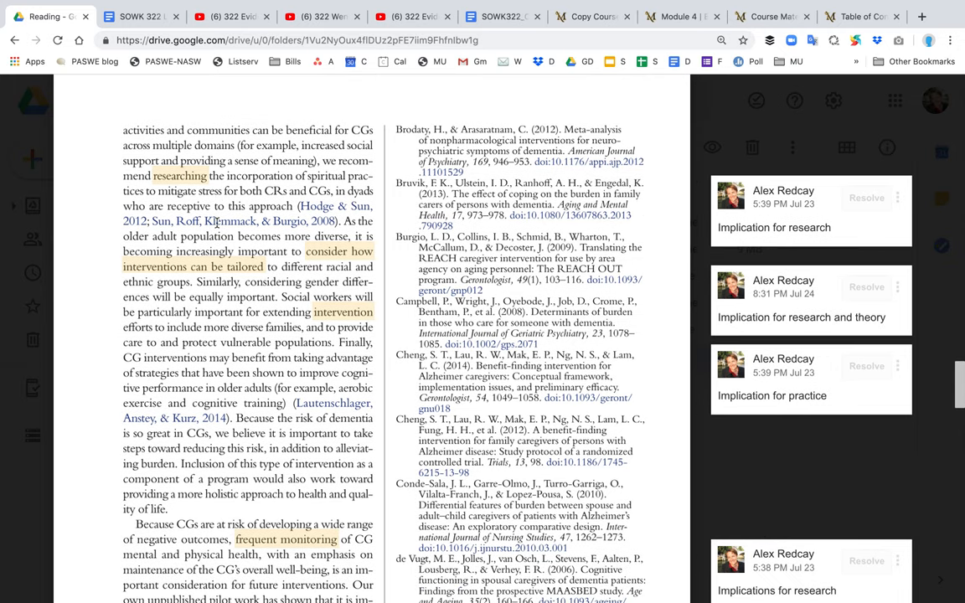